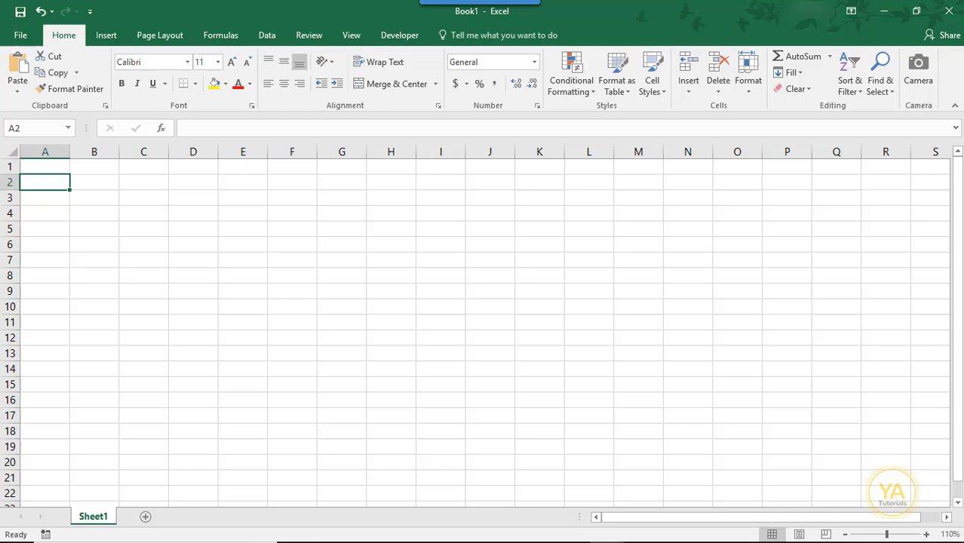
Type the headers Date, Start Time, End Time, Breaks, Total Hours, Pay Rate, Total Pay in B2:H2.
{"action": "type", "text": "Date"}
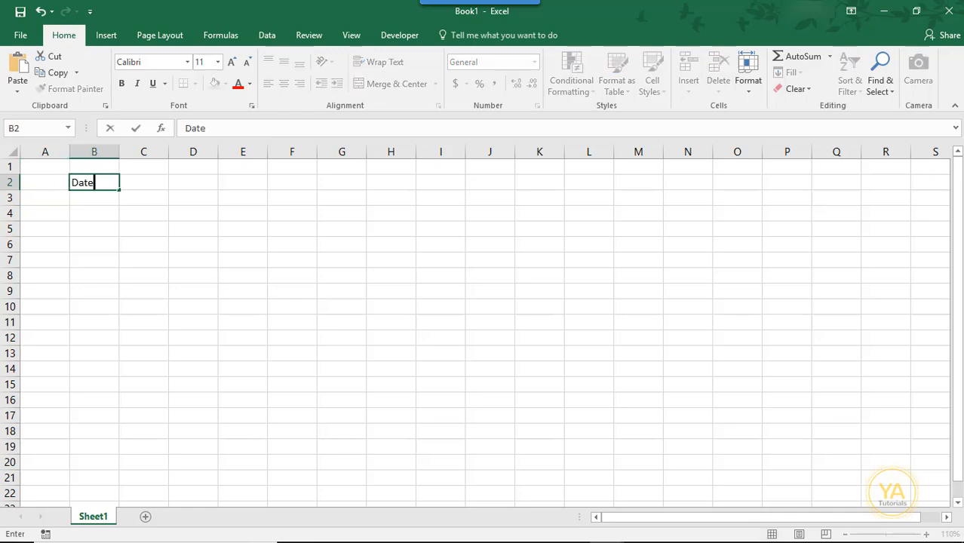
{"action": "type", "text": "Start Time"}
{"action": "left_click", "coordinate": [193, 182]}
{"action": "type", "text": "End Time"}
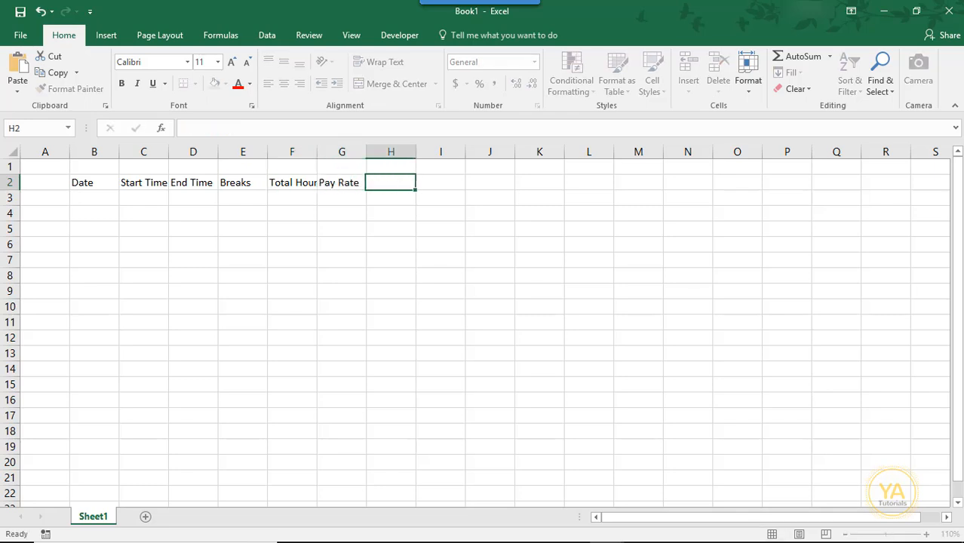
{"action": "type", "text": "Total Pay"}
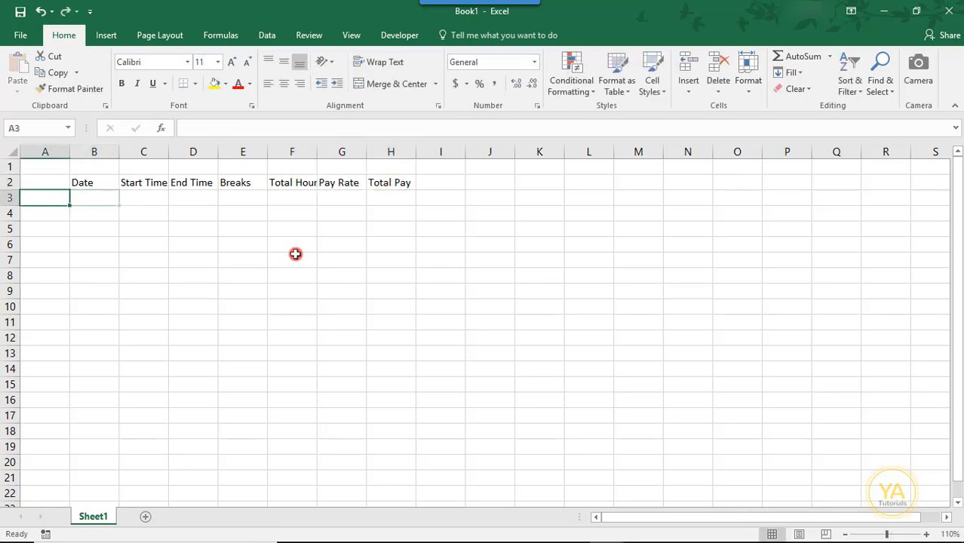
Bold the header row, widen the columns to fit, and enter dates 1/8/2018 and 1/9/2018.
{"action": "key", "text": "ctrl+b"}
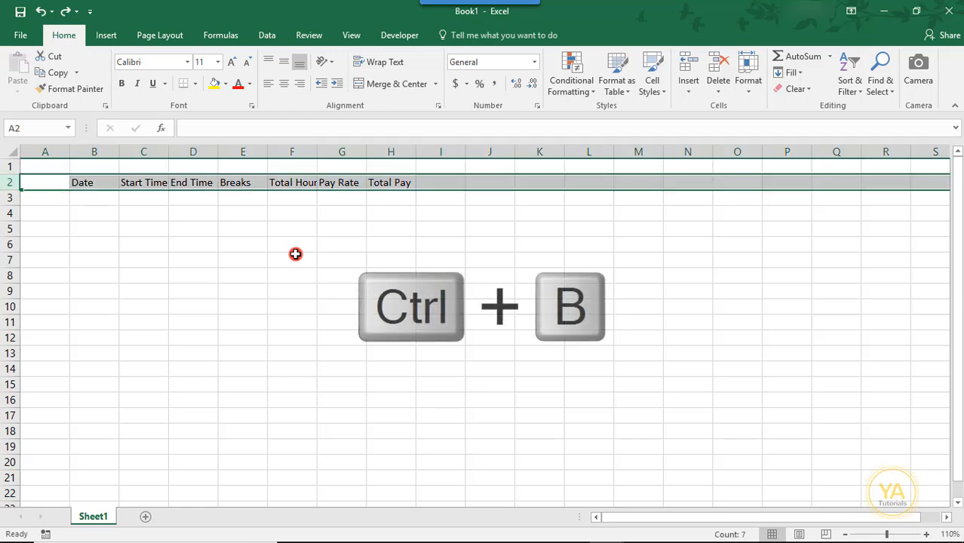
{"action": "left_click_drag", "start_coordinate": [95, 152], "coordinate": [391, 151]}
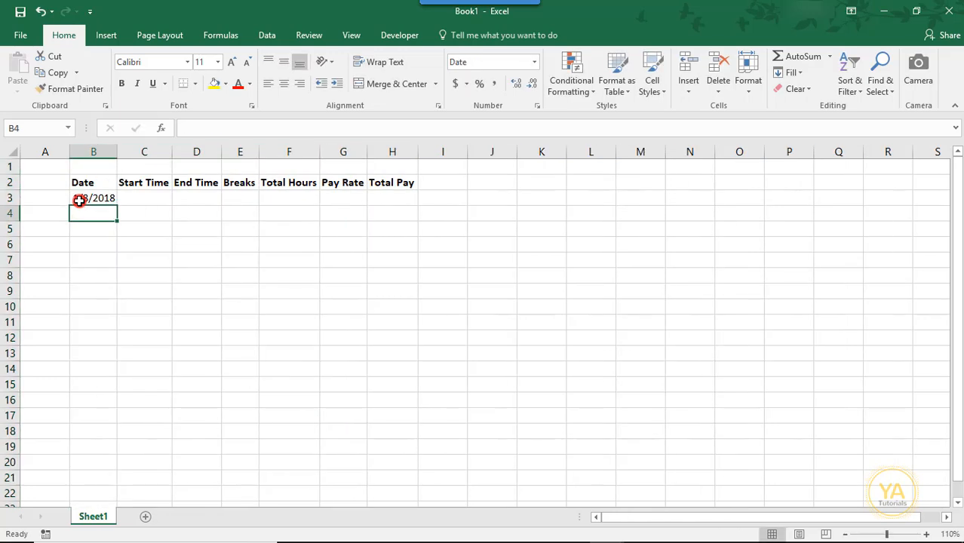
{"action": "type", "text": "1-8-20"}
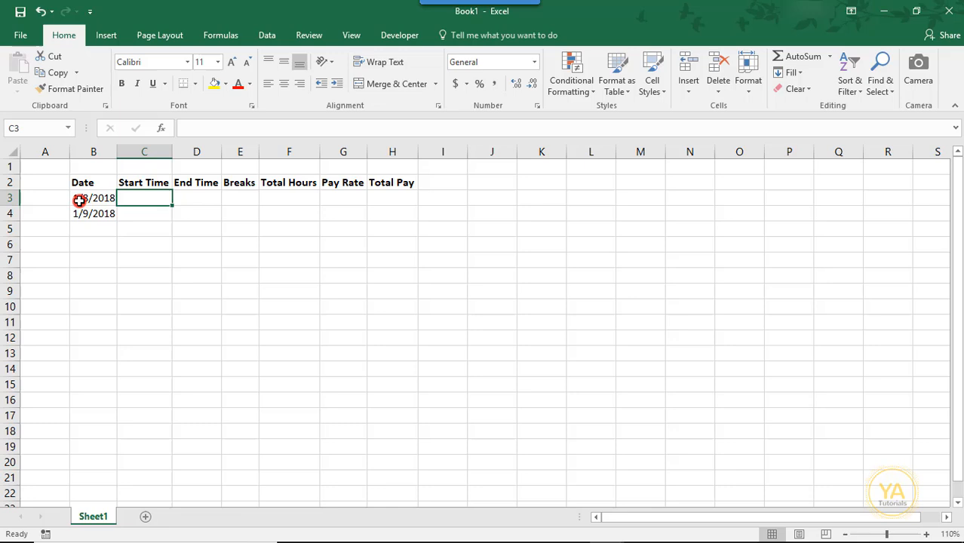
Apply the 1:30 PM time format to the start and end time cells C3:D4.
{"action": "left_click_drag", "start_coordinate": [145, 198], "coordinate": [196, 214]}
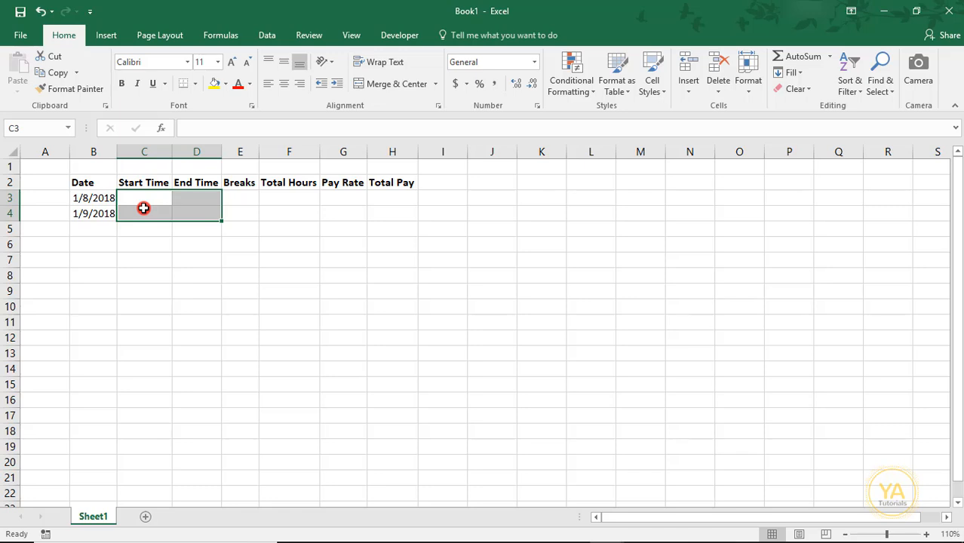
{"action": "right_click", "coordinate": [144, 207]}
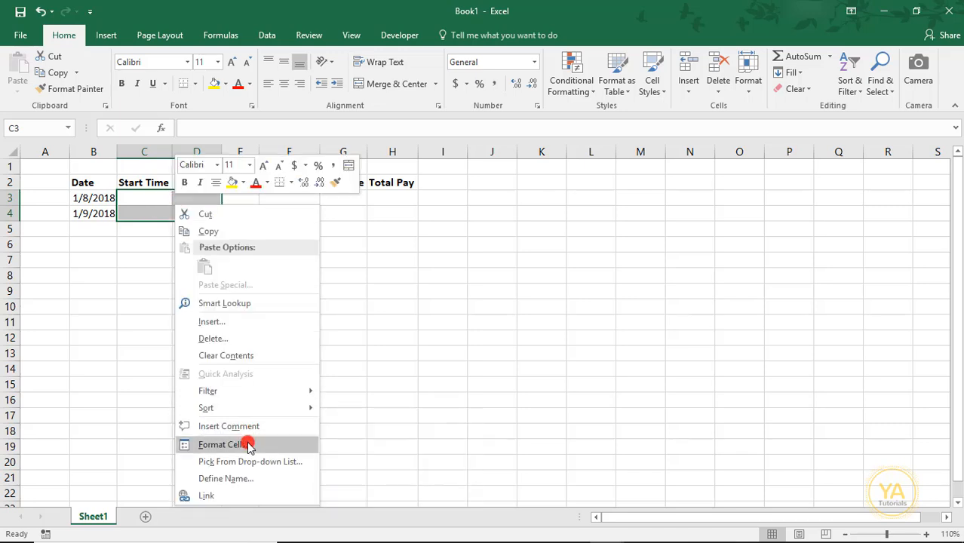
{"action": "left_click", "coordinate": [219, 445]}
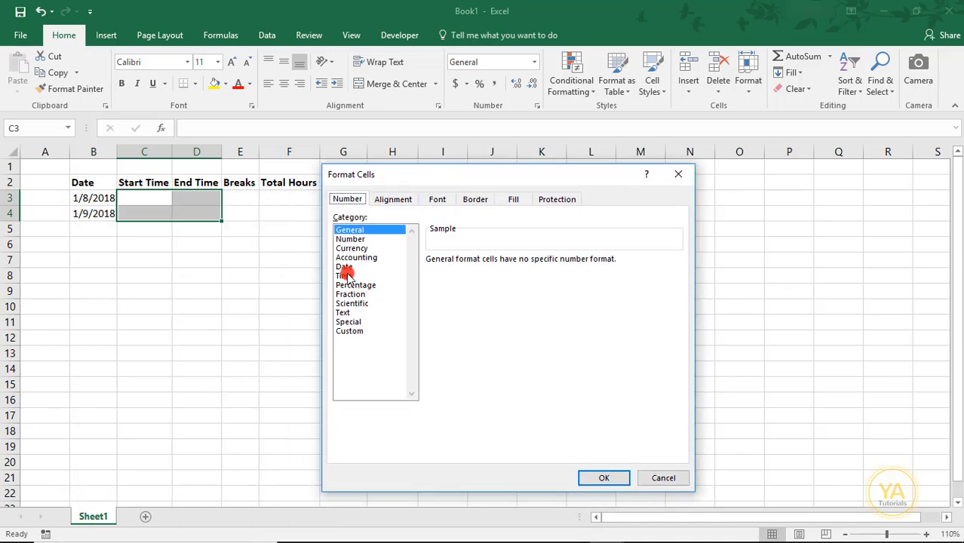
{"action": "left_click", "coordinate": [344, 276]}
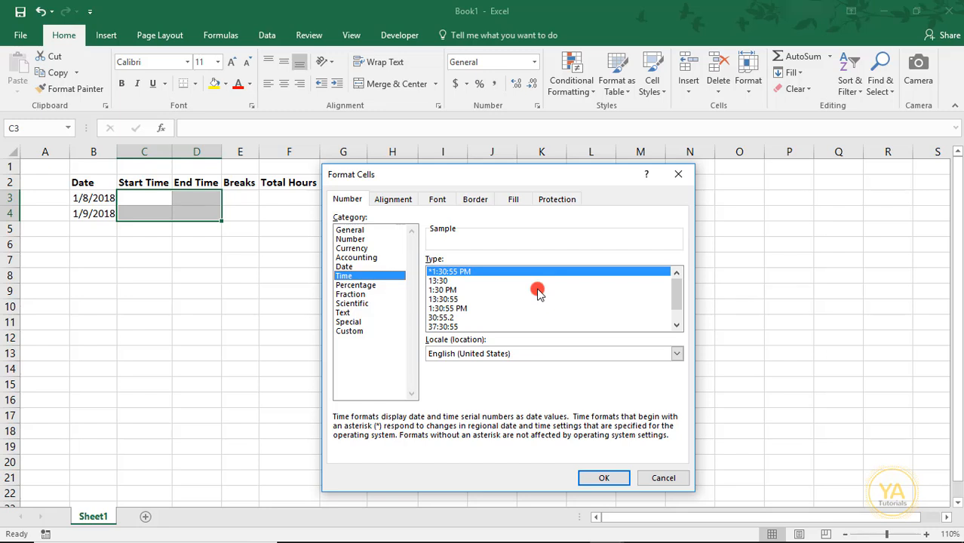
{"action": "left_click", "coordinate": [443, 289]}
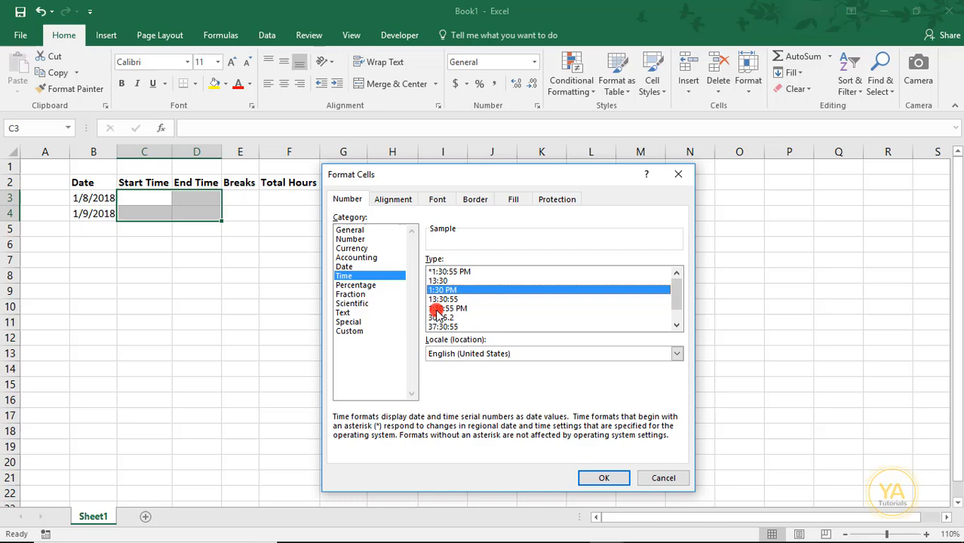
{"action": "mouse_move", "coordinate": [465, 309]}
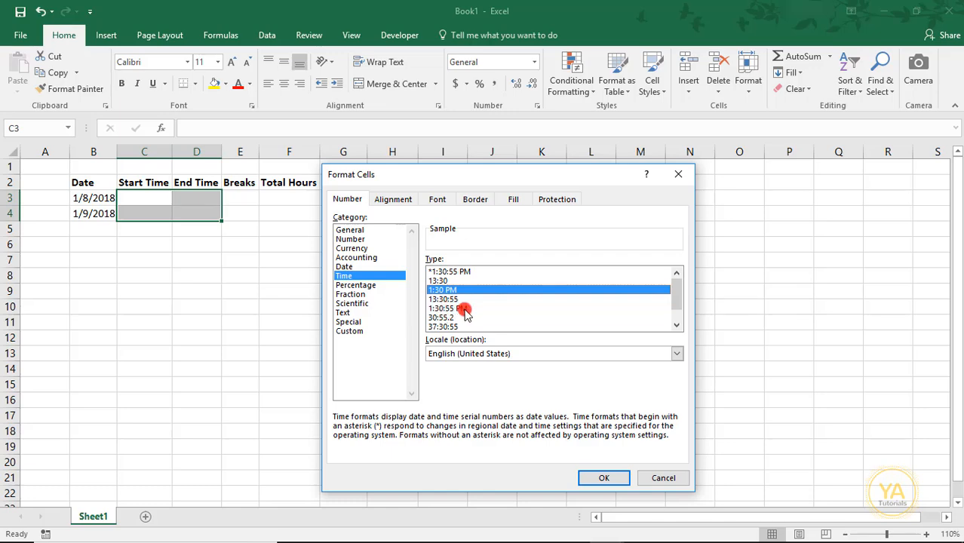
{"action": "left_click", "coordinate": [603, 477]}
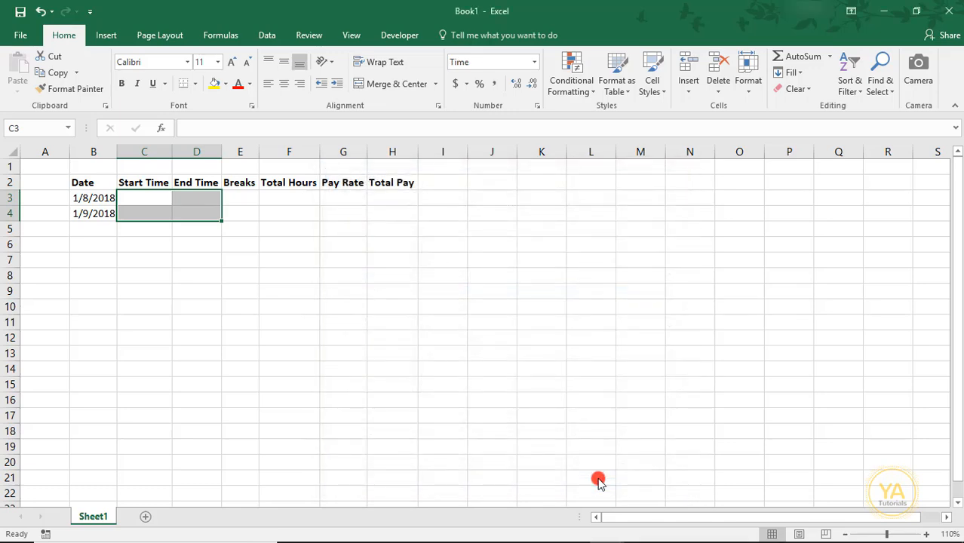
Enter start times 8:00 AM and 9:00 AM for the two dates.
{"action": "left_click", "coordinate": [144, 198]}
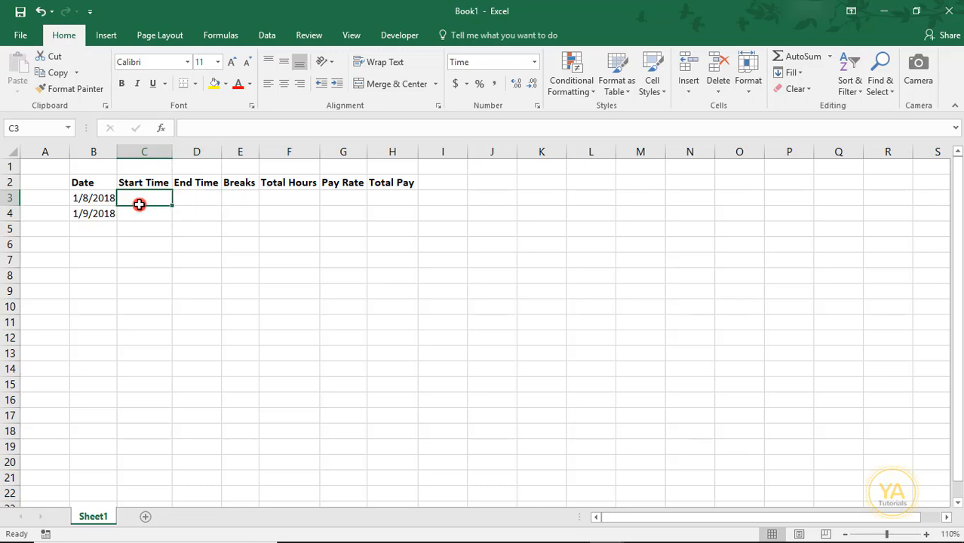
{"action": "type", "text": "8:00"}
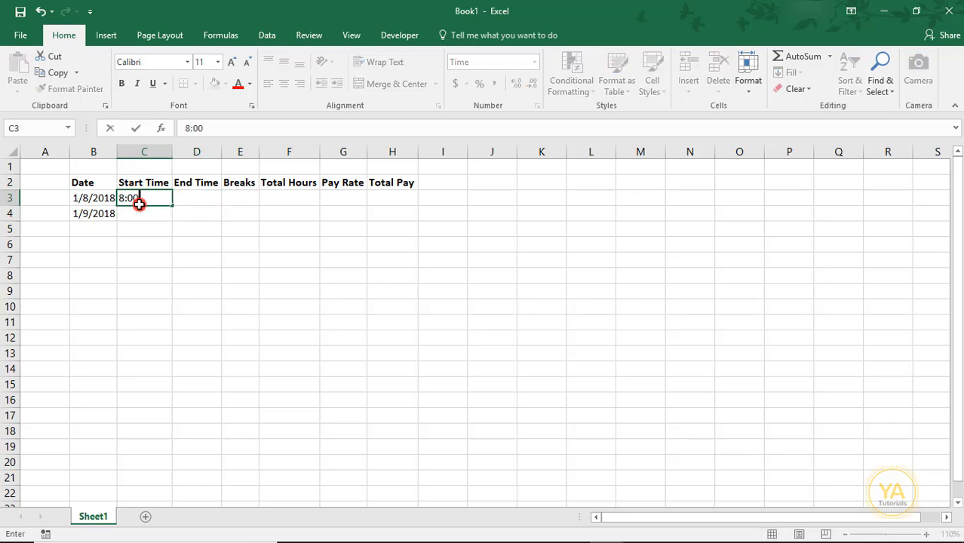
{"action": "type", "text": "AM"}
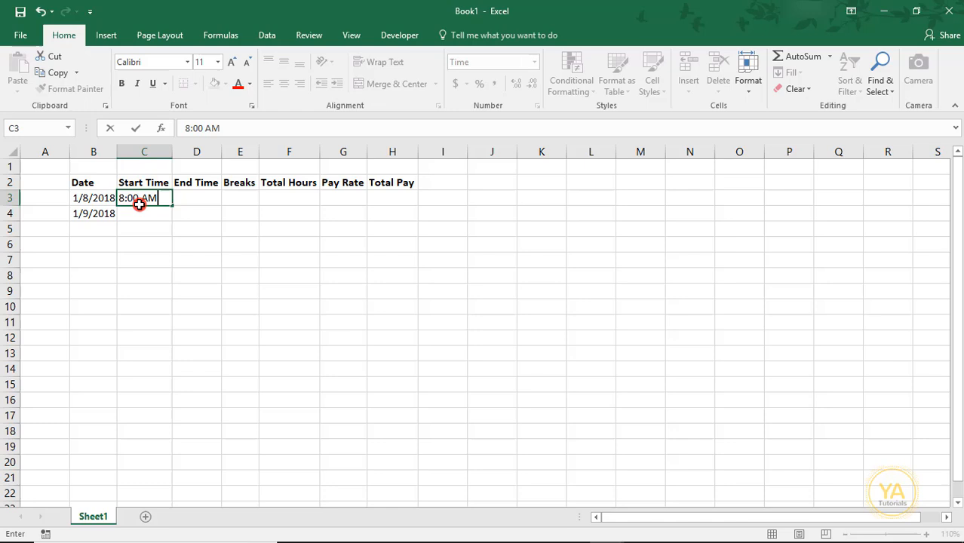
{"action": "key", "text": "Return"}
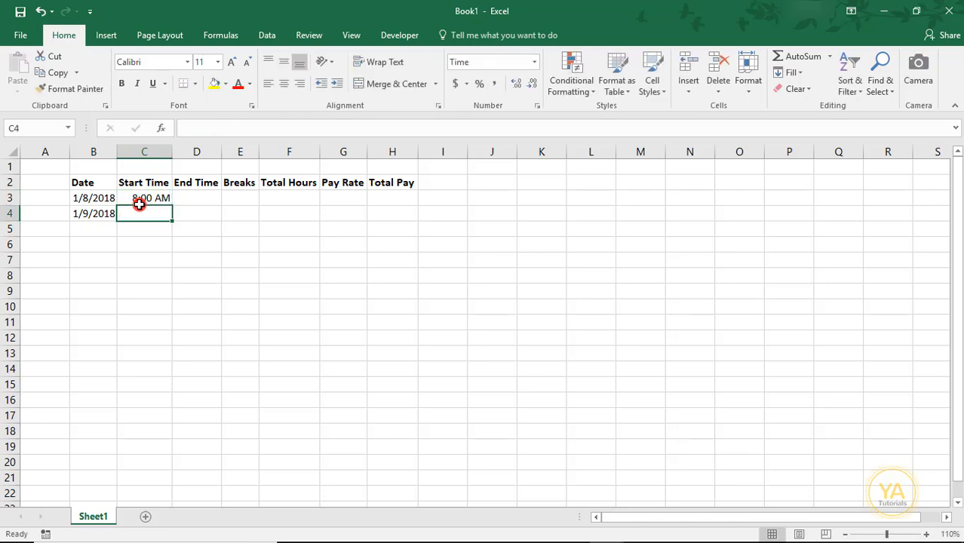
{"action": "type", "text": "9:00 AM"}
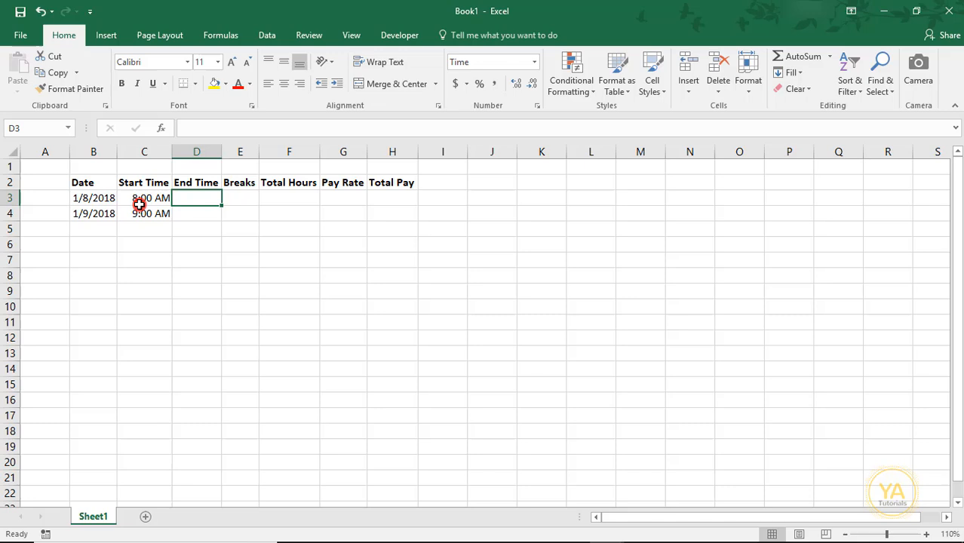
Enter end times 5:00 PM and 4:00 PM for the two dates.
{"action": "type", "text": "5:00 PM"}
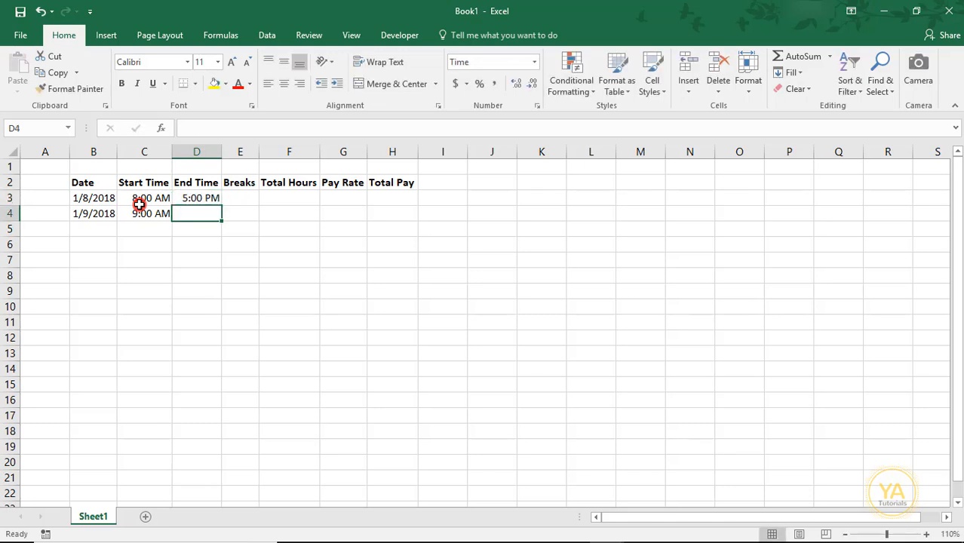
{"action": "type", "text": "4:"}
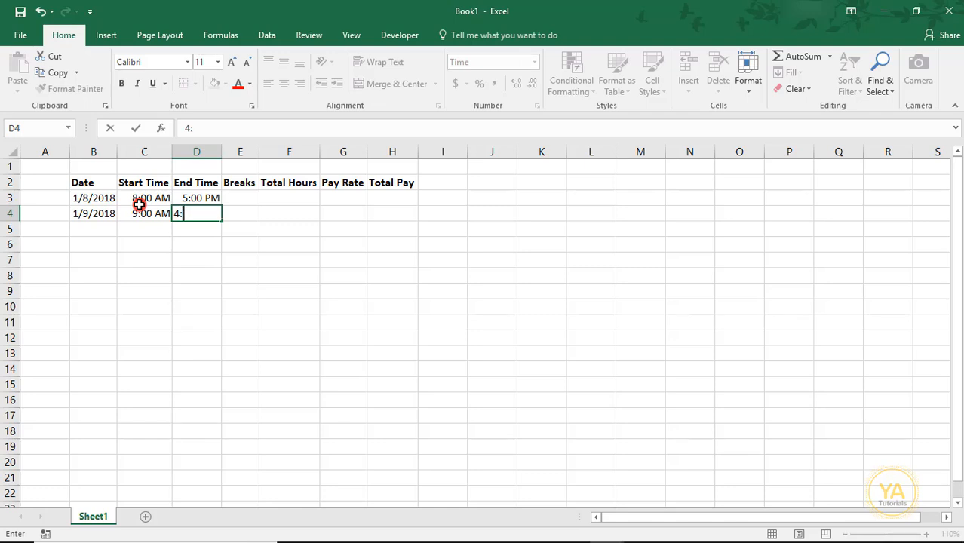
{"action": "key", "text": "Return"}
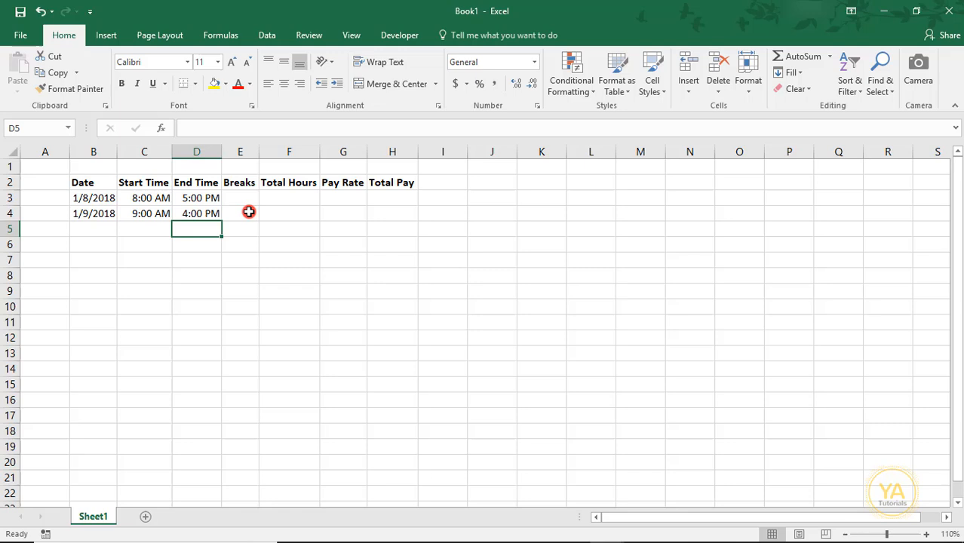
{"action": "left_click", "coordinate": [240, 198]}
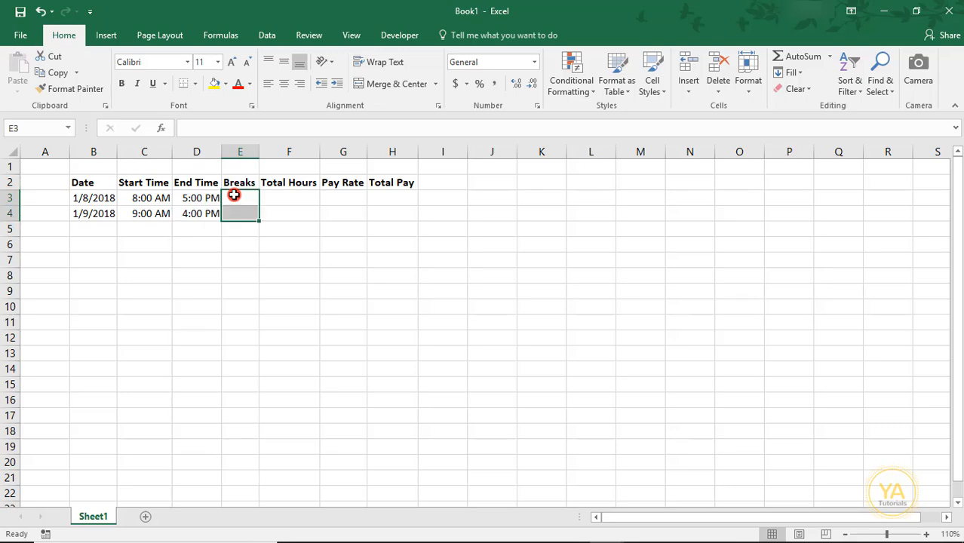
Give the Breaks cells a time number format.
{"action": "right_click", "coordinate": [240, 198]}
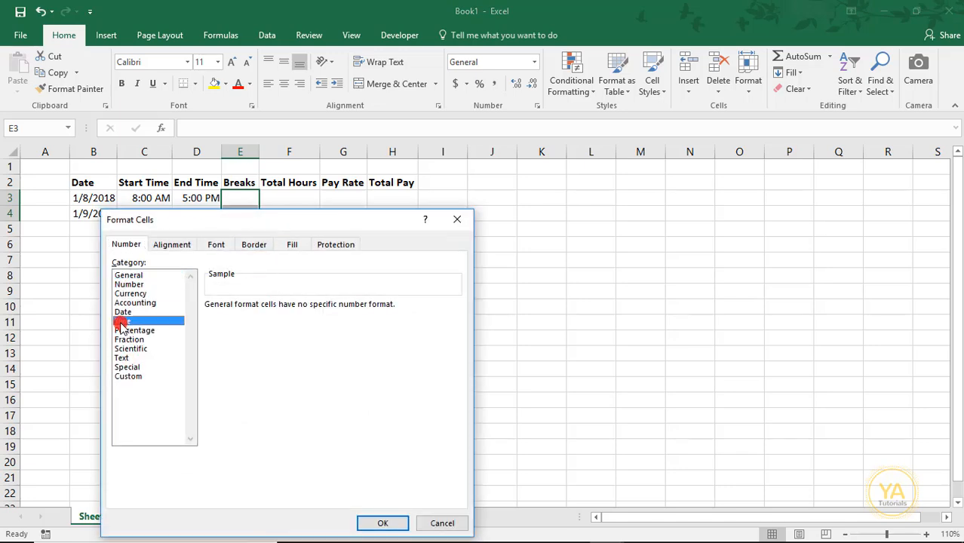
{"action": "left_click", "coordinate": [122, 321]}
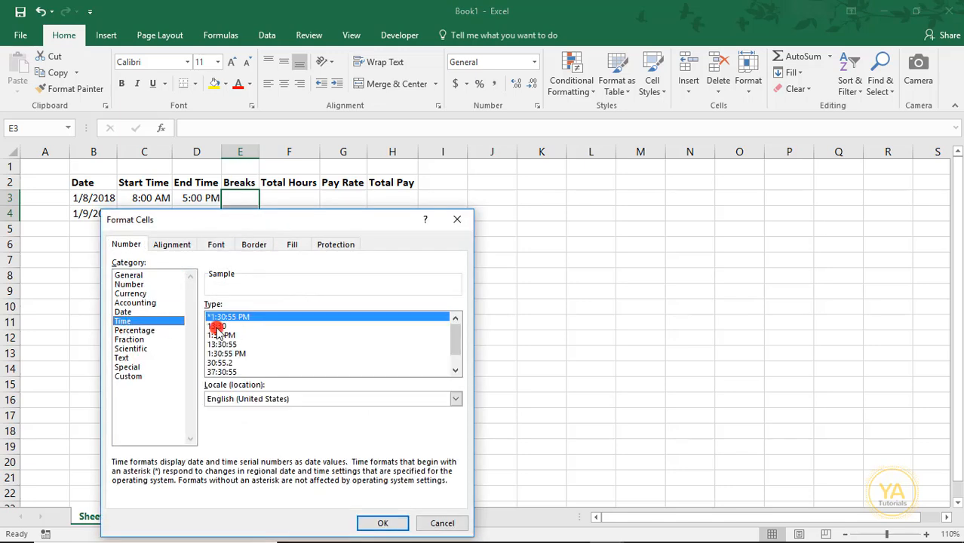
{"action": "mouse_move", "coordinate": [221, 330]}
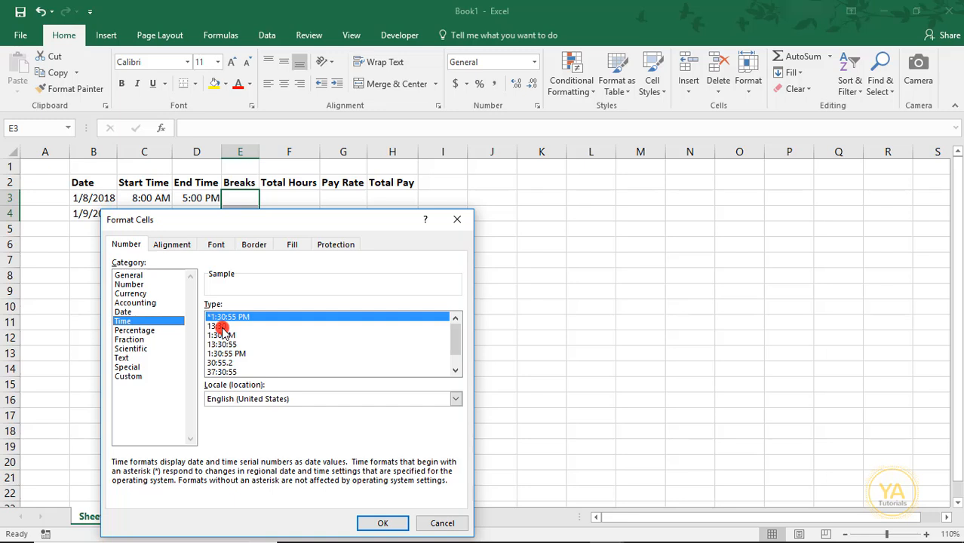
{"action": "mouse_move", "coordinate": [206, 334]}
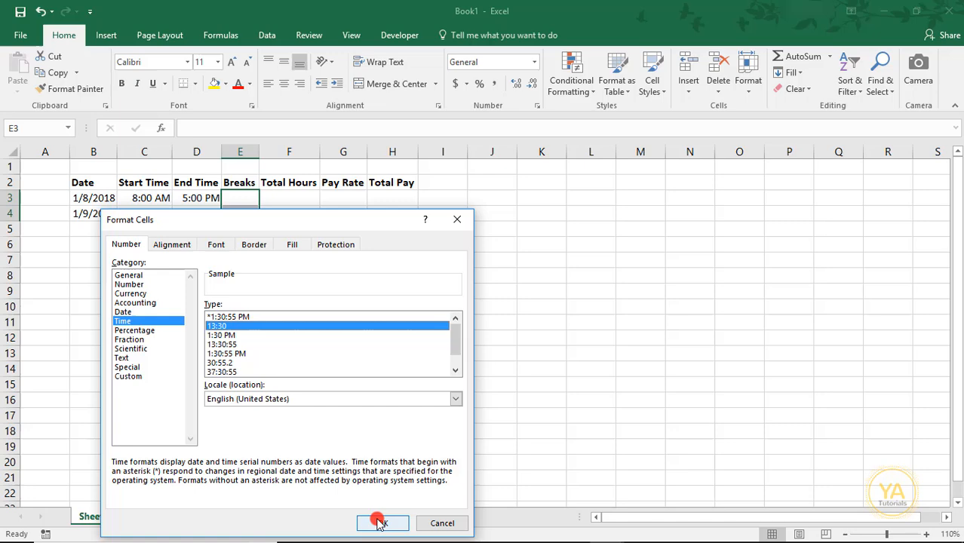
{"action": "left_click", "coordinate": [382, 522]}
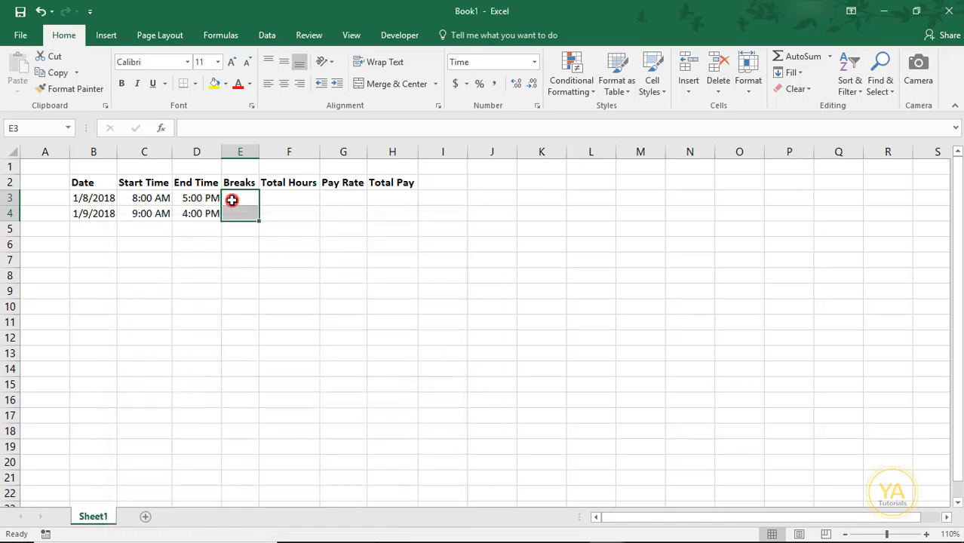
Enter breaks of 0:30 for 1/8/2018 and 1:00 for 1/9/2018.
{"action": "left_click", "coordinate": [240, 198]}
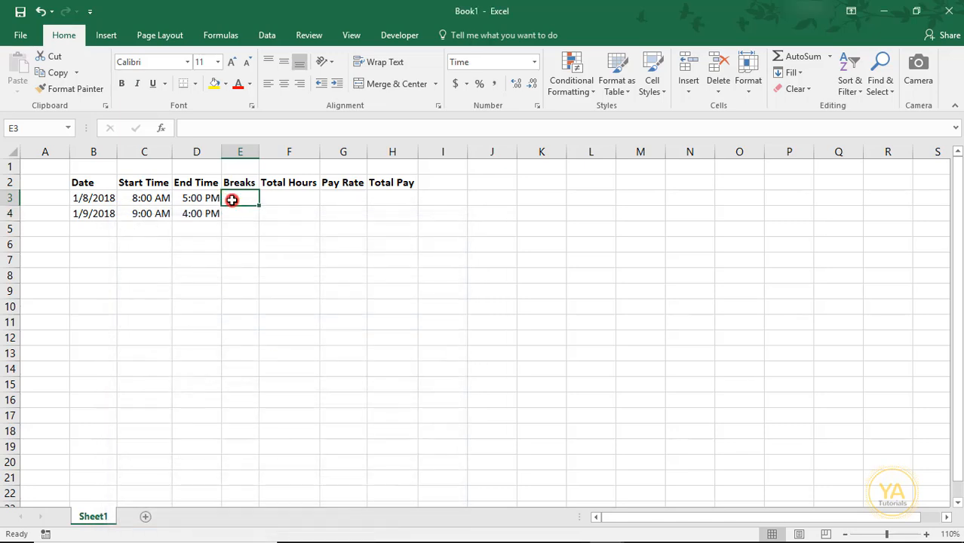
{"action": "type", "text": "0:30"}
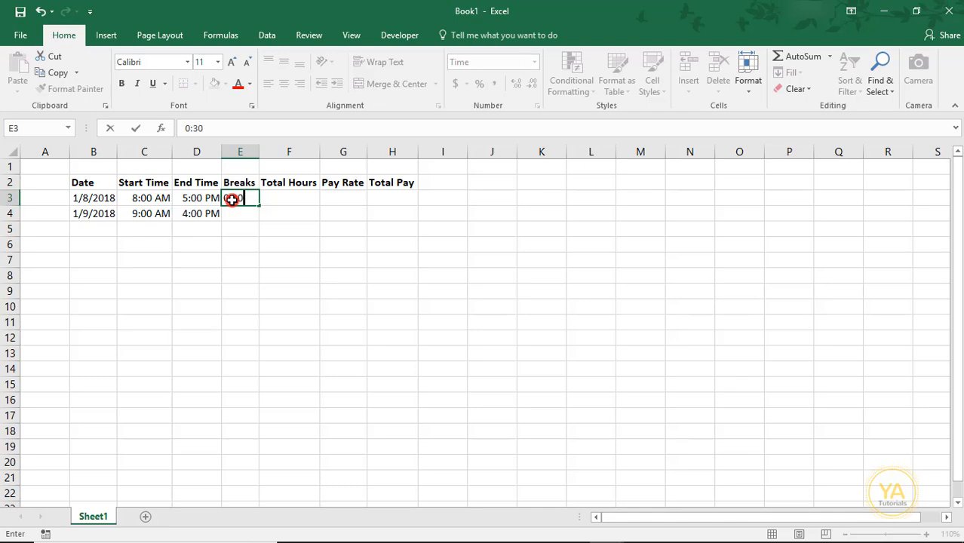
{"action": "key", "text": "Return"}
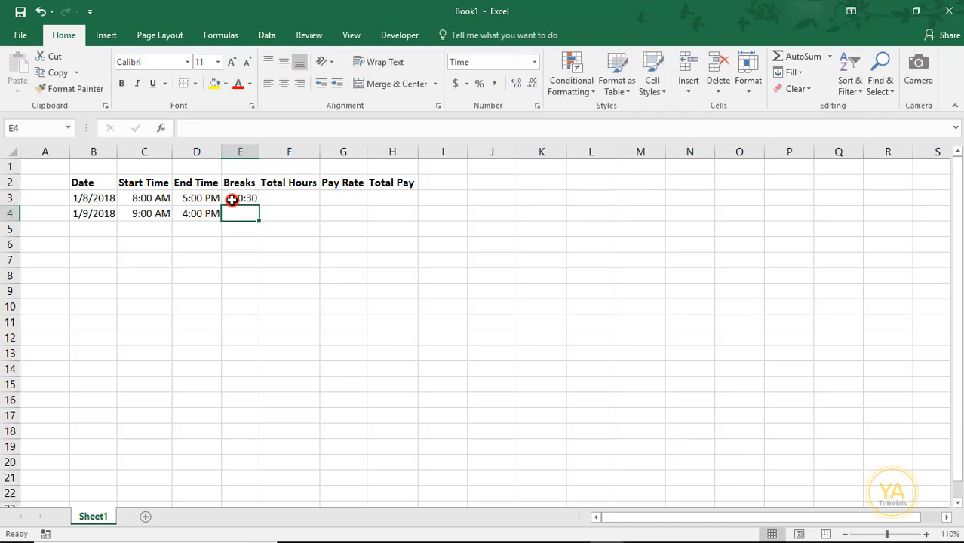
{"action": "type", "text": "1:00"}
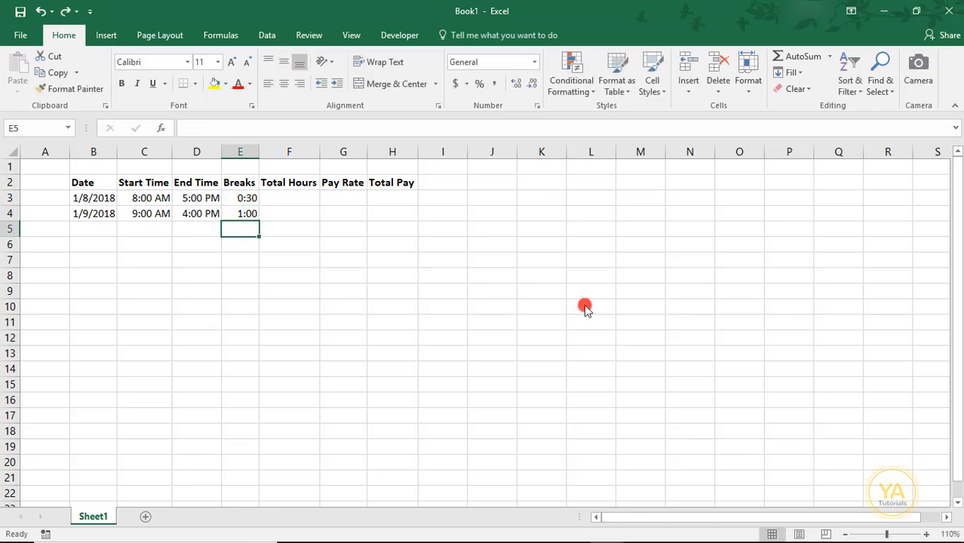
{"action": "left_click", "coordinate": [289, 197]}
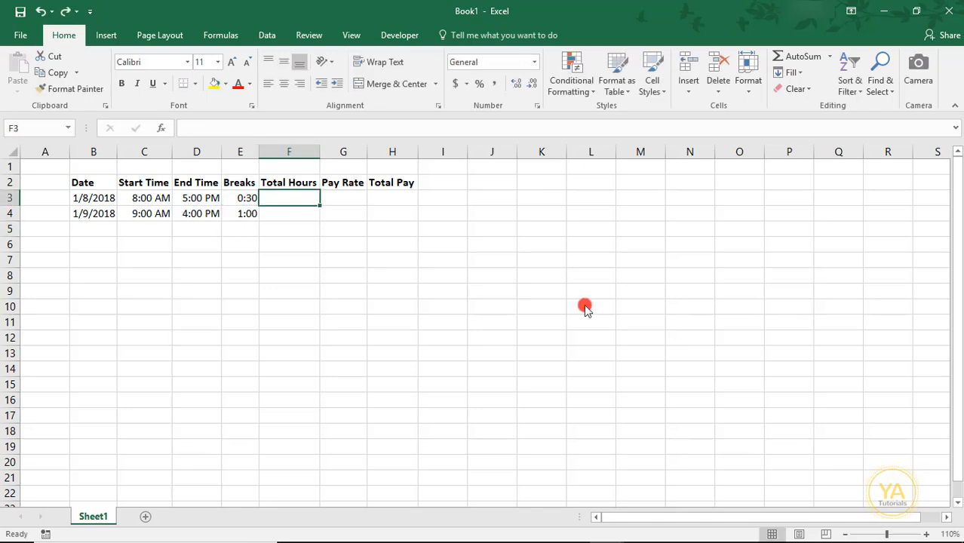
Build the Total Hours formula =(D3-C3-E3)*24 in F3.
{"action": "type", "text": "=("}
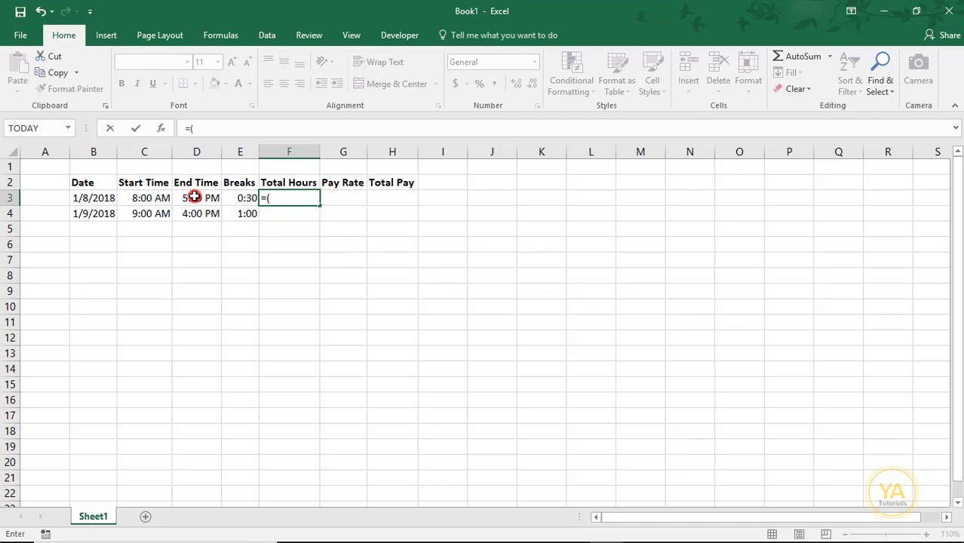
{"action": "left_click", "coordinate": [196, 197]}
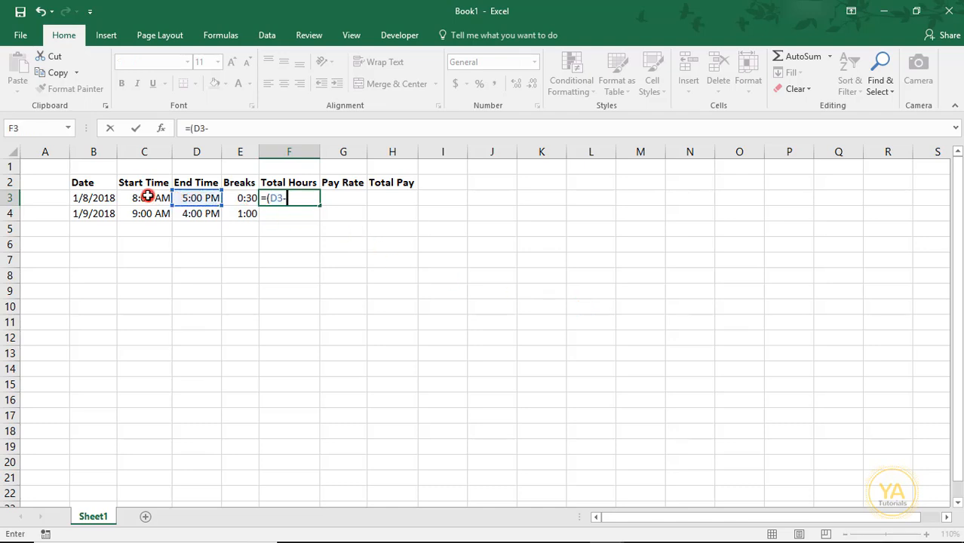
{"action": "left_click", "coordinate": [144, 198]}
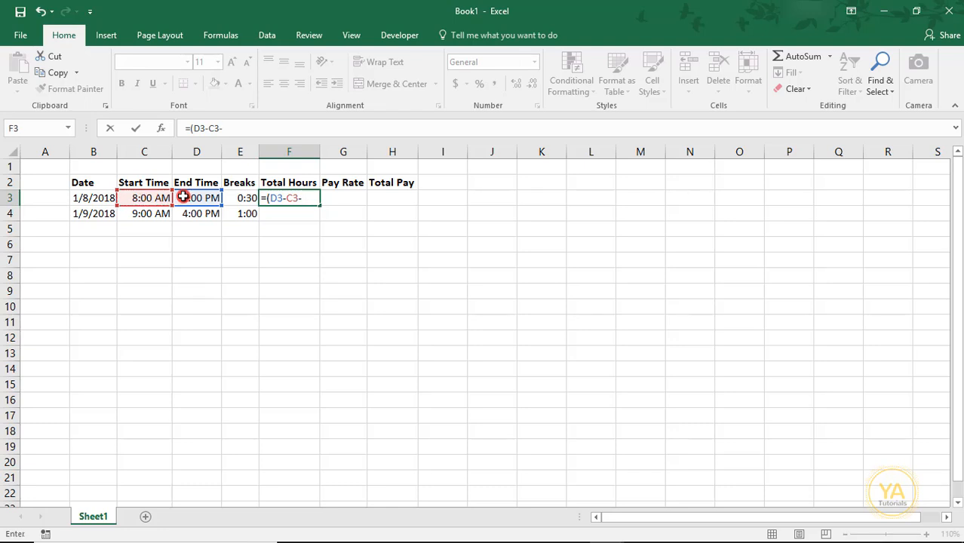
{"action": "left_click", "coordinate": [239, 198]}
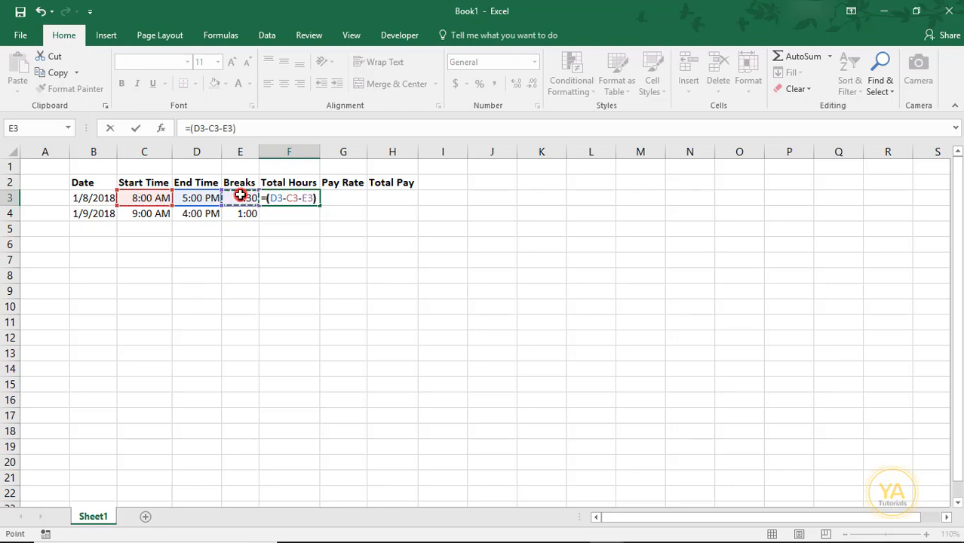
{"action": "type", "text": "*"}
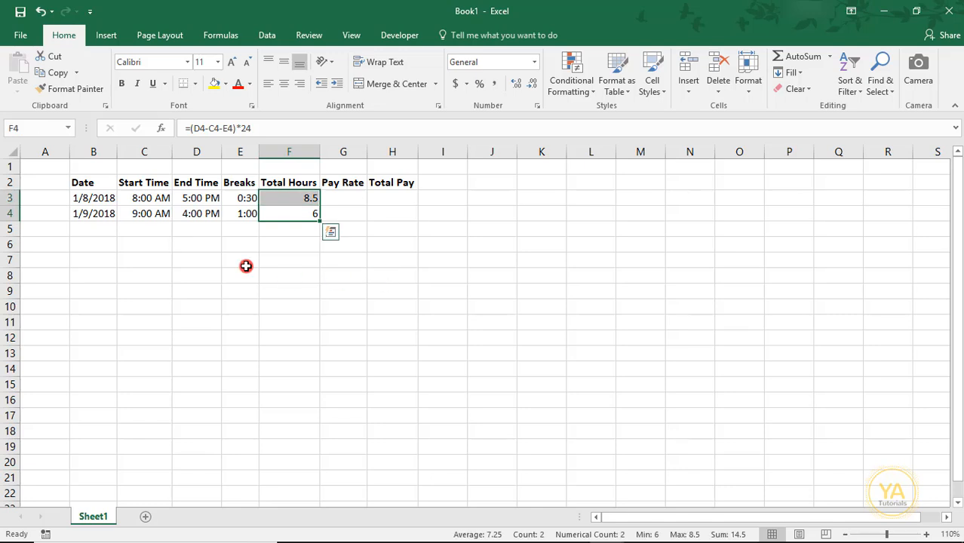
Format Total Hours as Number (8.50, 6.00) and verify the ×24 multiplier in the formula.
{"action": "left_click", "coordinate": [536, 62]}
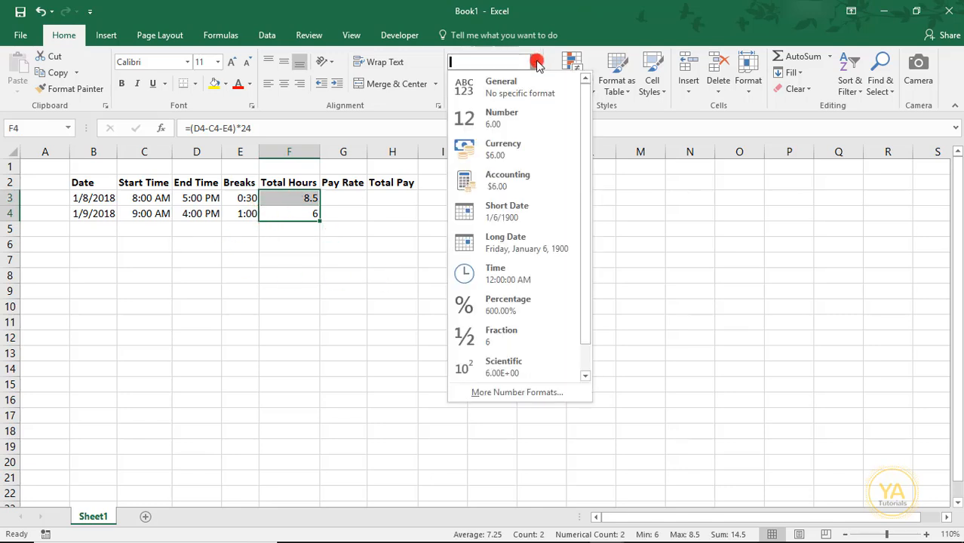
{"action": "mouse_move", "coordinate": [523, 117]}
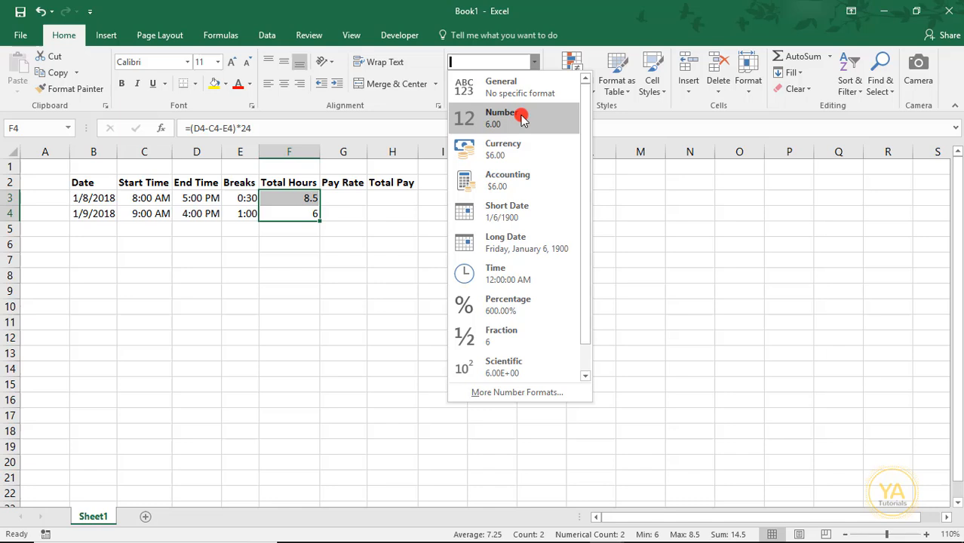
{"action": "left_click", "coordinate": [501, 117]}
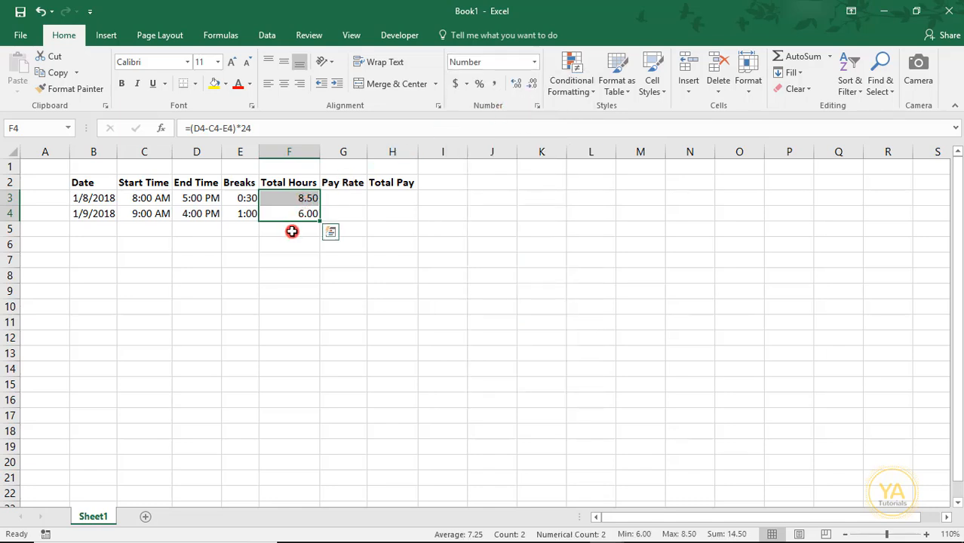
{"action": "mouse_move", "coordinate": [283, 212]}
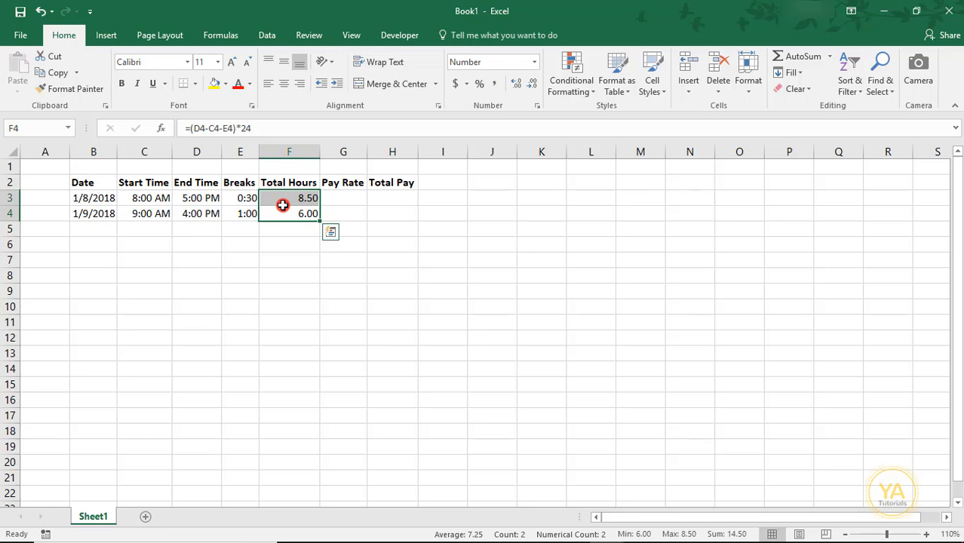
{"action": "mouse_move", "coordinate": [269, 199]}
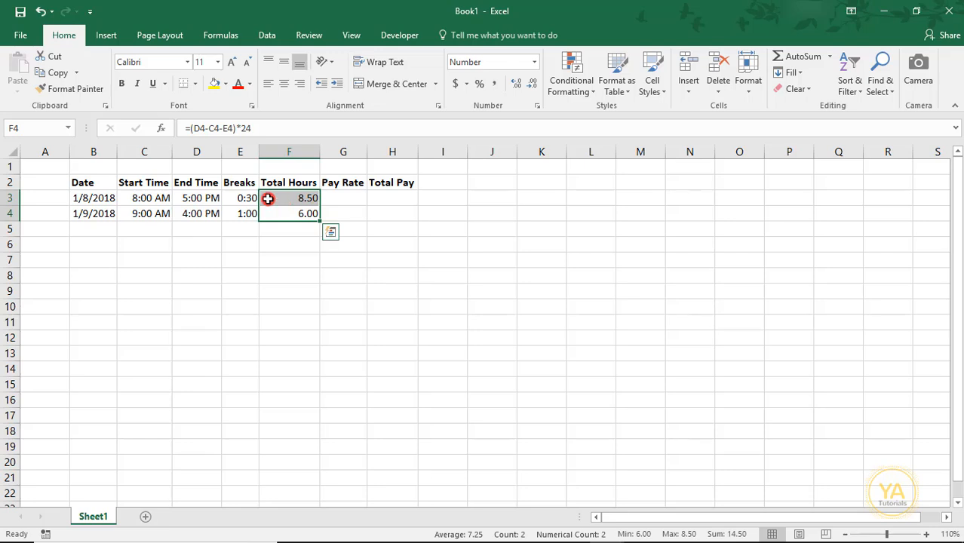
{"action": "left_click", "coordinate": [289, 198]}
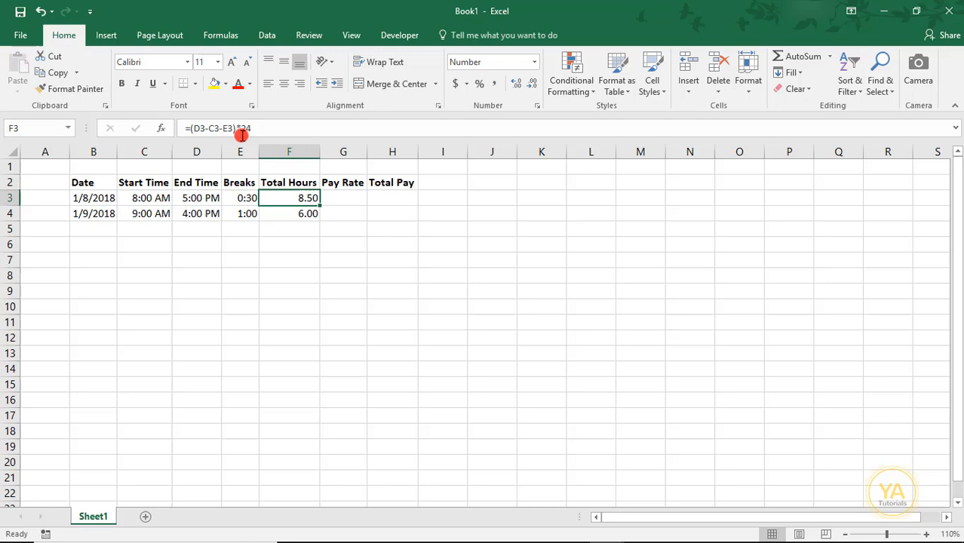
{"action": "mouse_move", "coordinate": [241, 128]}
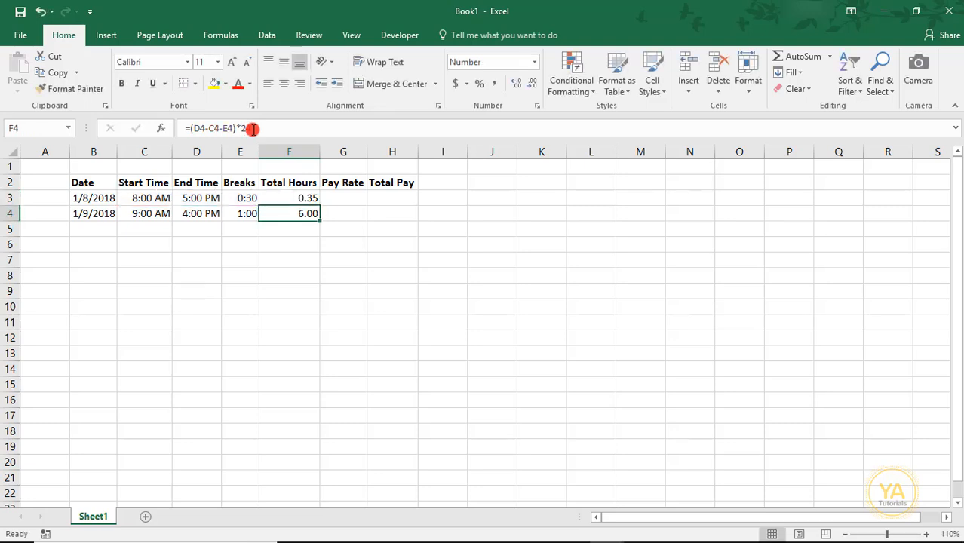
{"action": "left_click", "coordinate": [289, 197]}
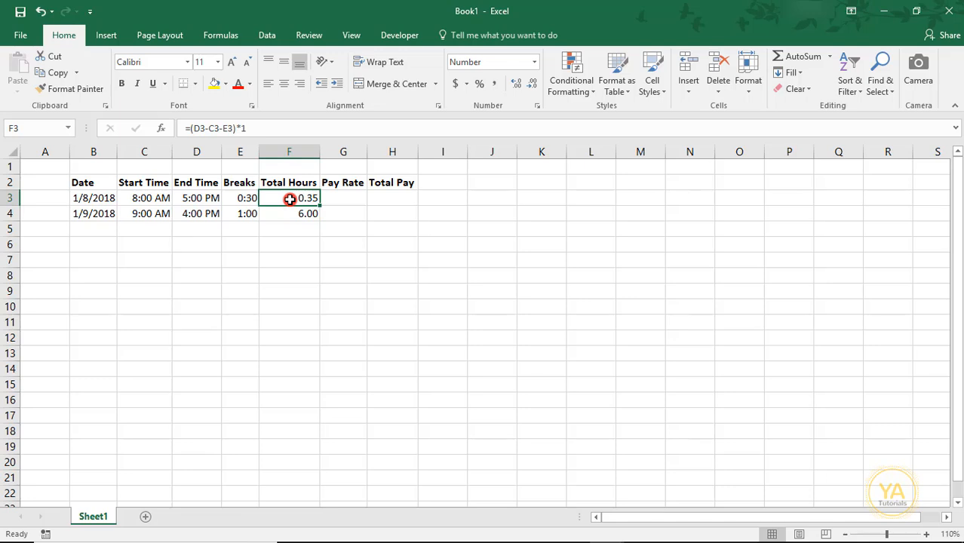
{"action": "type", "text": "2"}
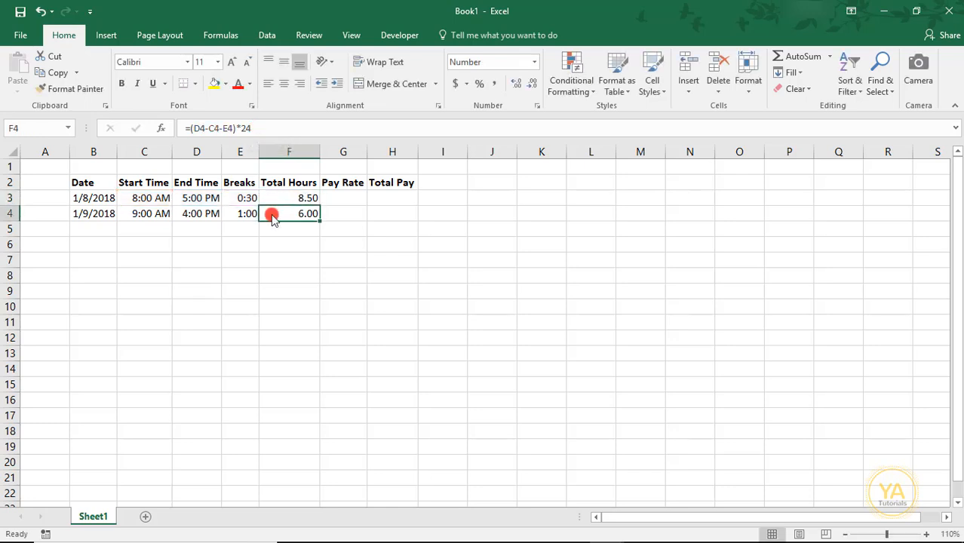
Set the pay rate to $30.00 in G3:G4 with Accounting currency format.
{"action": "left_click", "coordinate": [343, 214]}
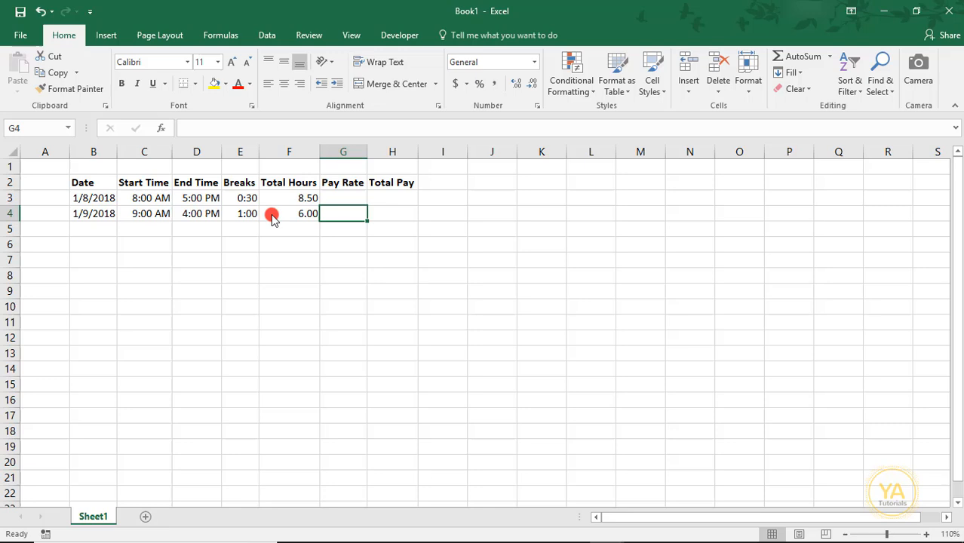
{"action": "left_click", "coordinate": [344, 198]}
{"action": "type", "text": "30"}
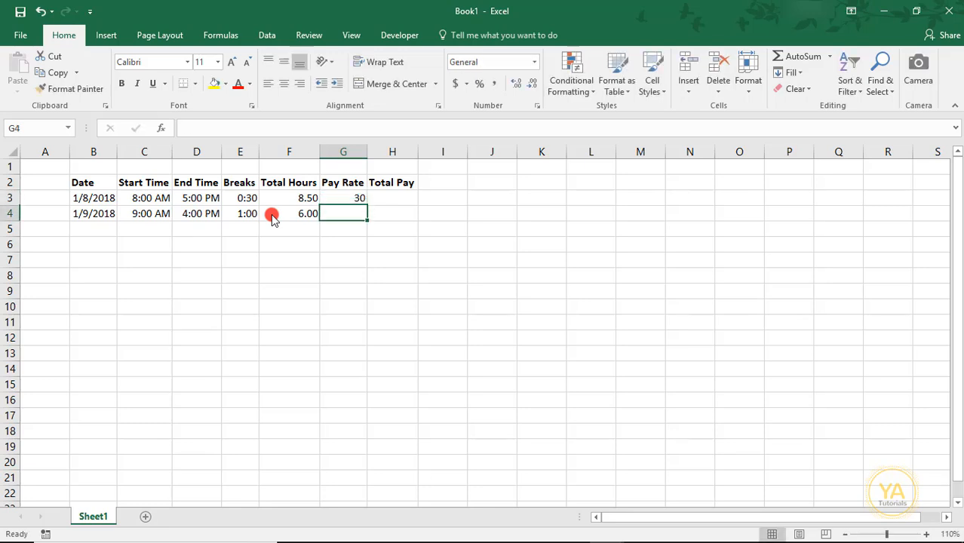
{"action": "left_click_drag", "start_coordinate": [343, 198], "coordinate": [343, 214]}
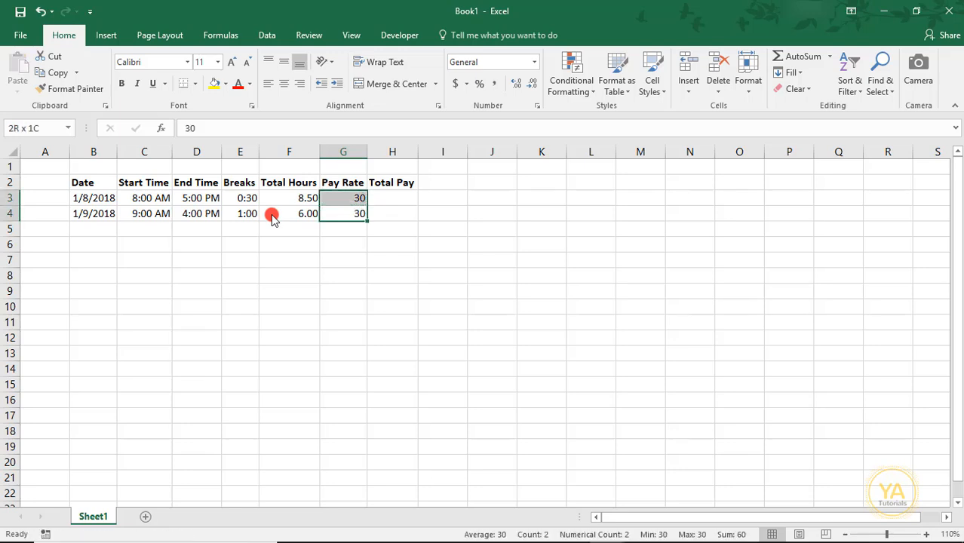
{"action": "left_click", "coordinate": [493, 61]}
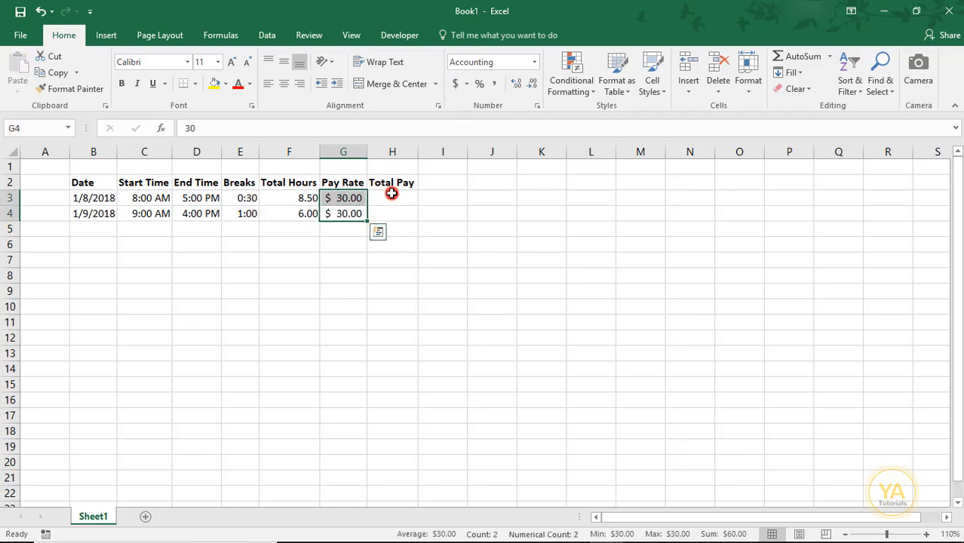
Enter =F3*G3 for Total Pay, yielding $255.00 and $180.00.
{"action": "type", "text": "="}
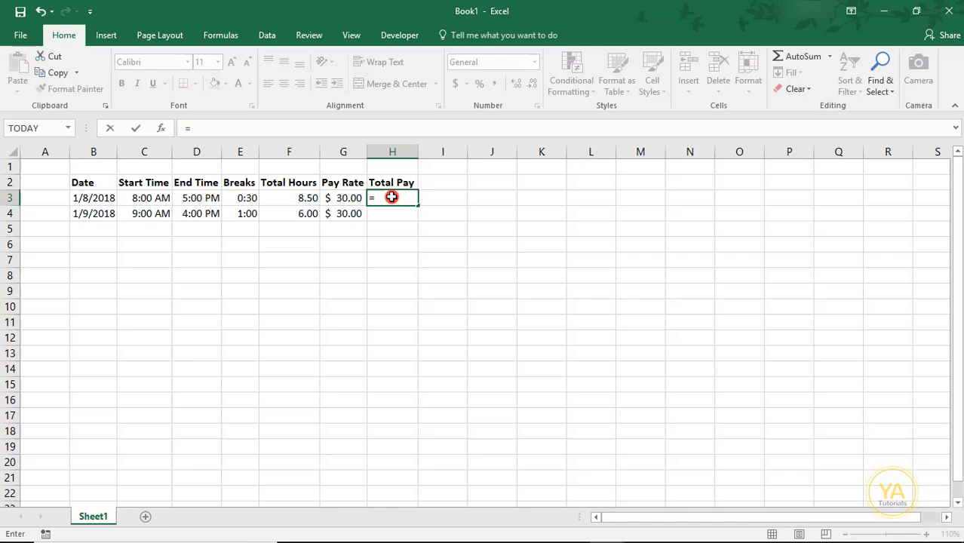
{"action": "type", "text": "F3*G3"}
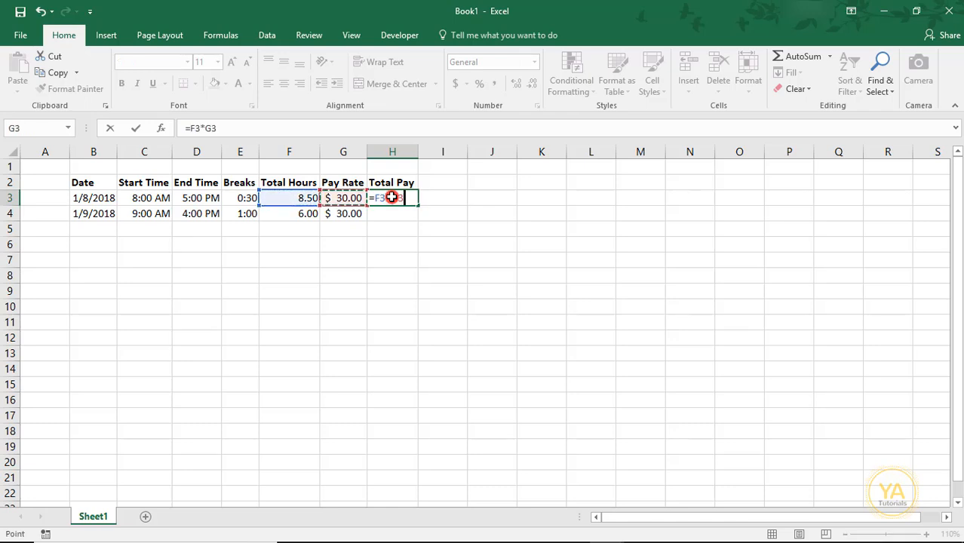
{"action": "key", "text": "Return"}
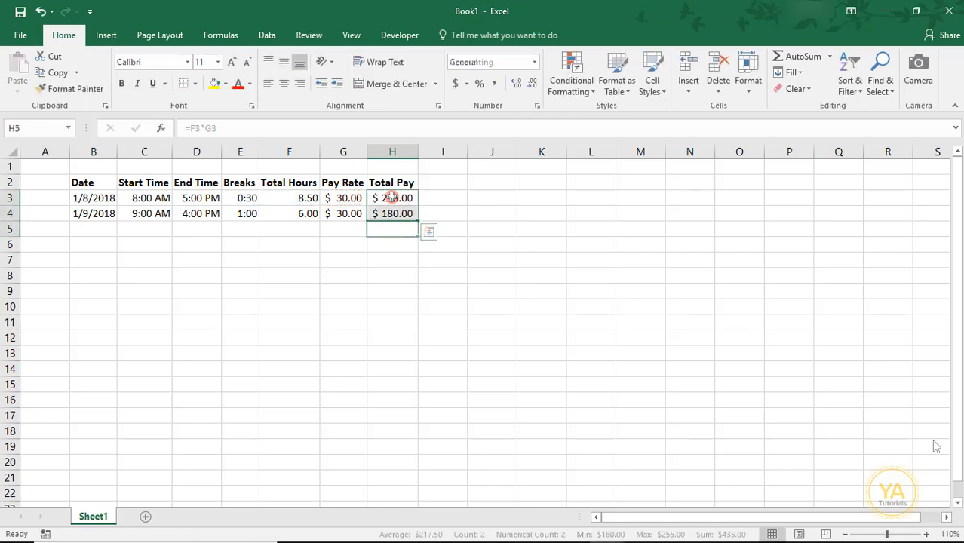
{"action": "left_click", "coordinate": [392, 228]}
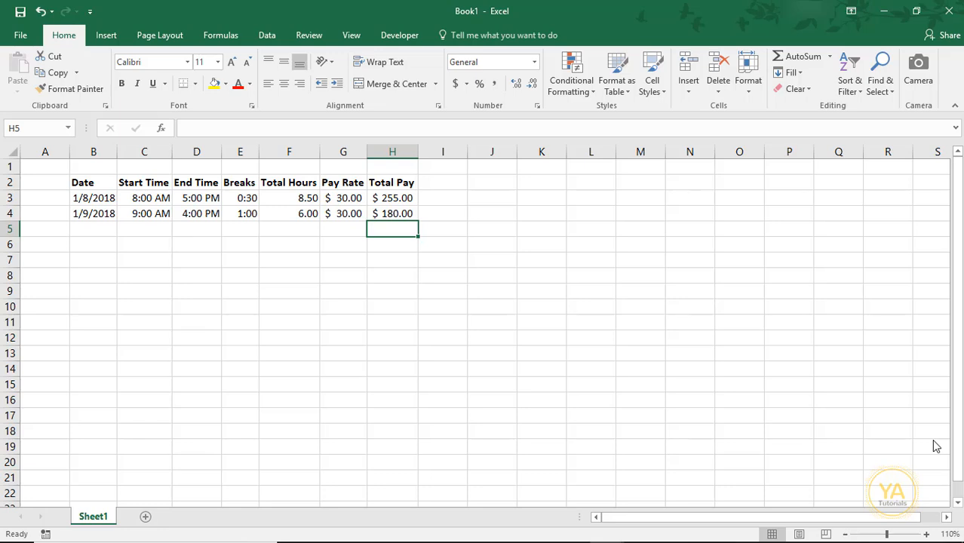